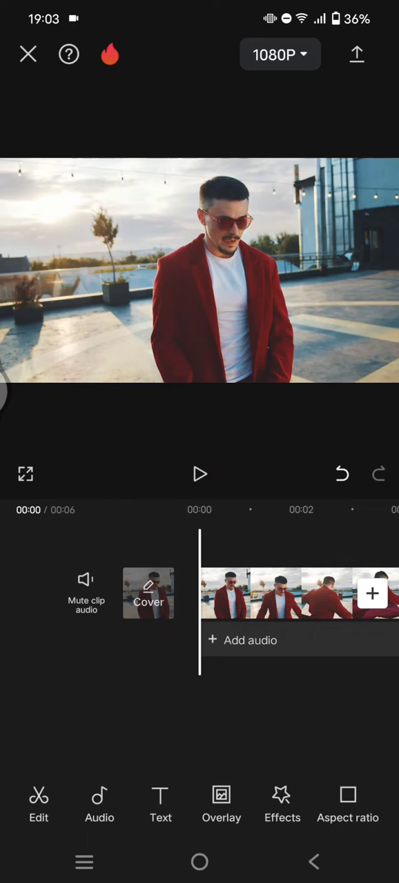
- Preview the six-second blazer clip and bring up the effect categories
{"action": "left_click", "coordinate": [199, 474]}
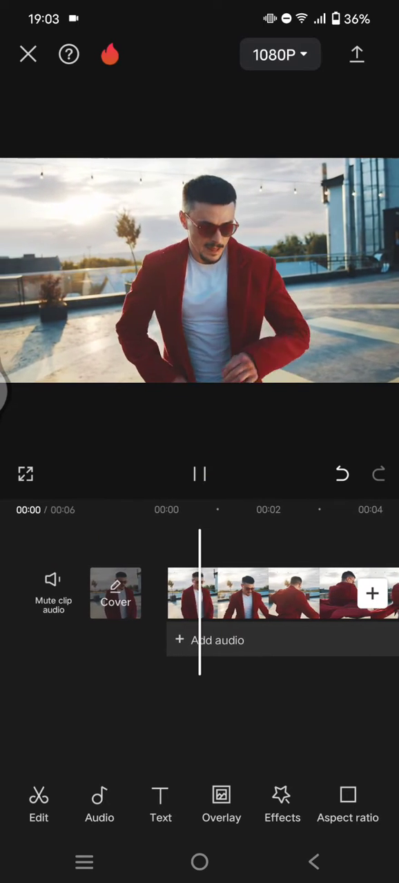
{"action": "left_click", "coordinate": [199, 474]}
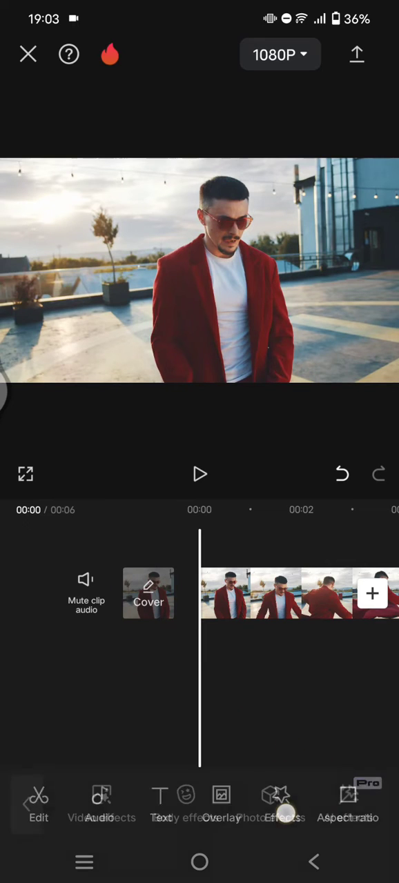
- Browse video effects and show the Lens collection with Blur, HDR and Wobble
{"action": "left_click", "coordinate": [275, 797]}
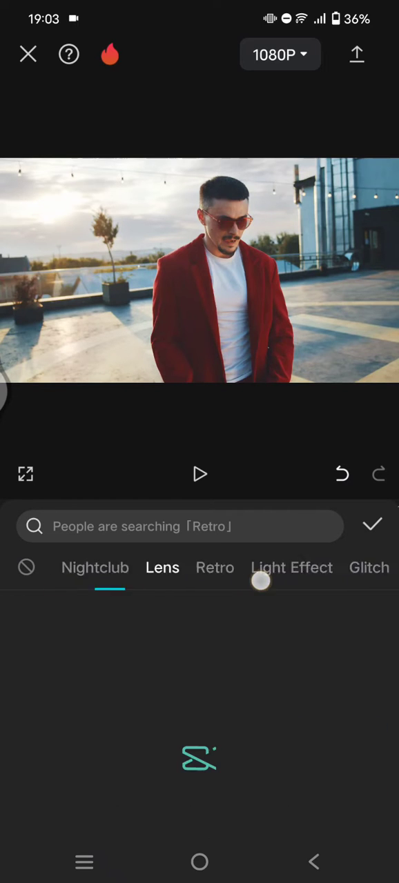
{"action": "left_click", "coordinate": [162, 567]}
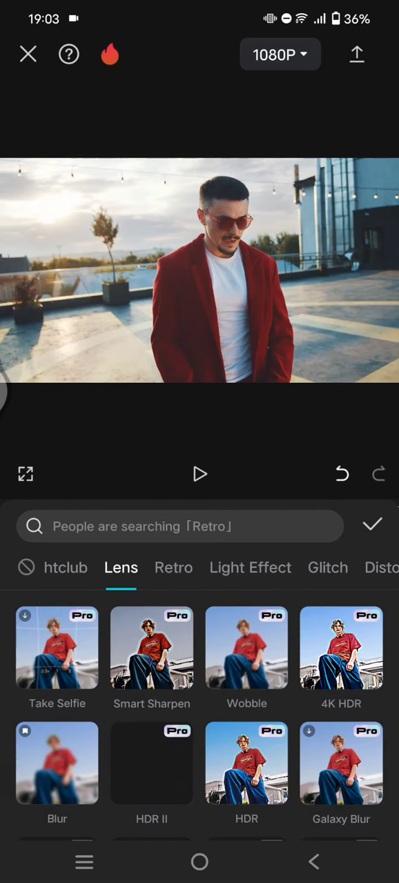
- Apply the Blur lens effect and lower its strength to about 16
{"action": "left_click", "coordinate": [56, 774]}
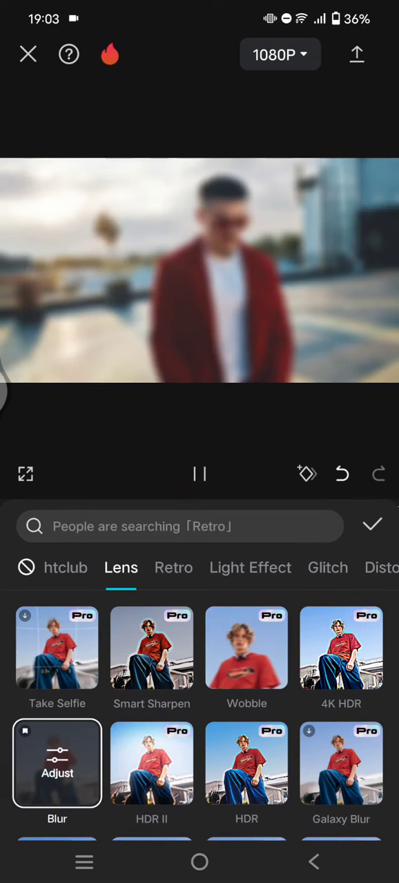
{"action": "left_click", "coordinate": [56, 763]}
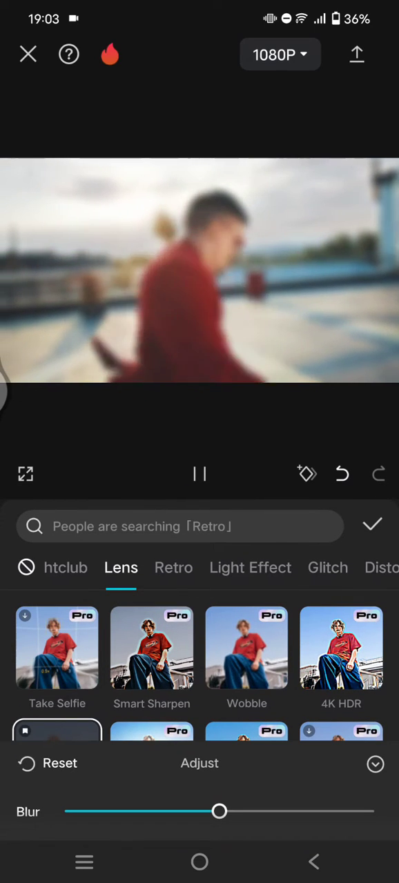
{"action": "left_click_drag", "start_coordinate": [219, 811], "coordinate": [198, 812]}
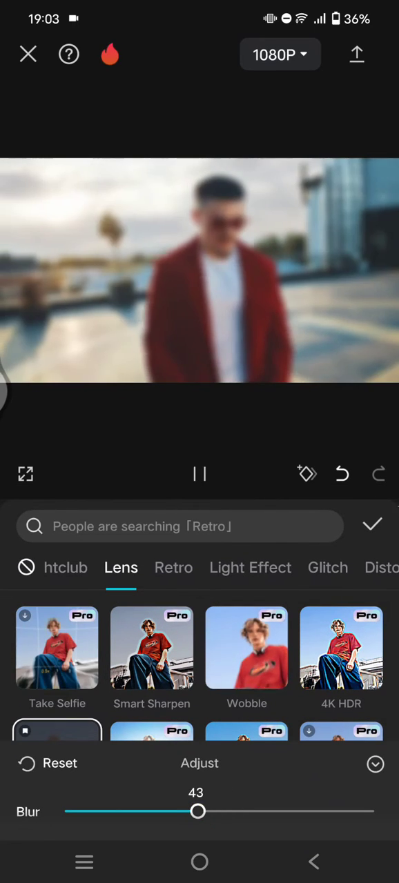
{"action": "left_click_drag", "start_coordinate": [198, 811], "coordinate": [164, 811]}
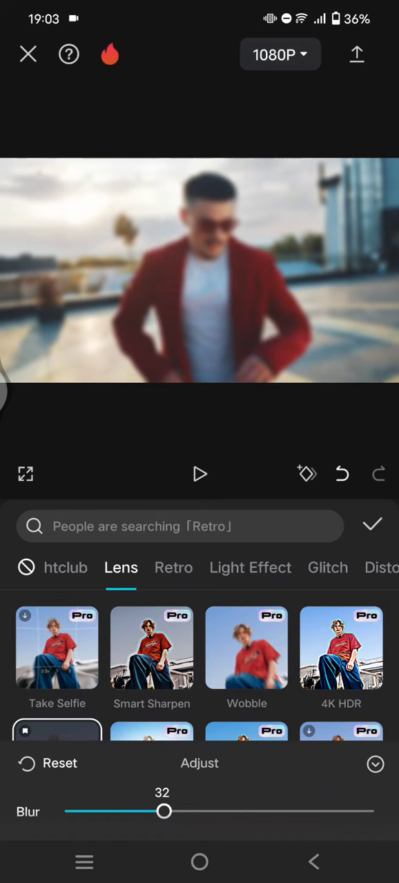
{"action": "left_click_drag", "start_coordinate": [164, 811], "coordinate": [125, 811]}
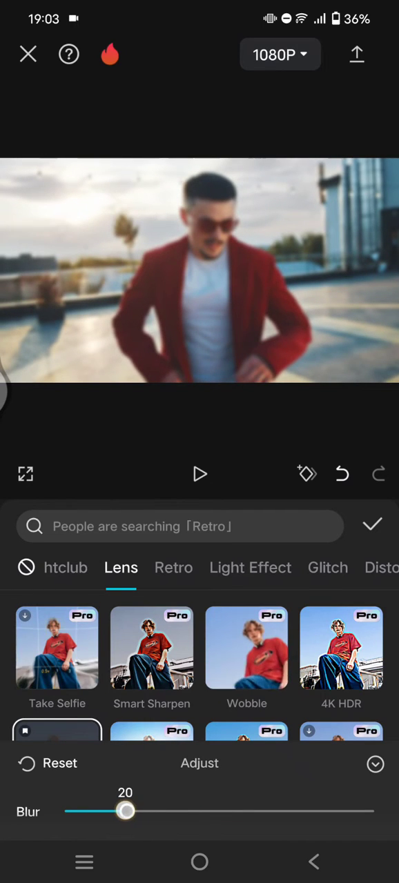
{"action": "left_click_drag", "start_coordinate": [126, 811], "coordinate": [138, 821]}
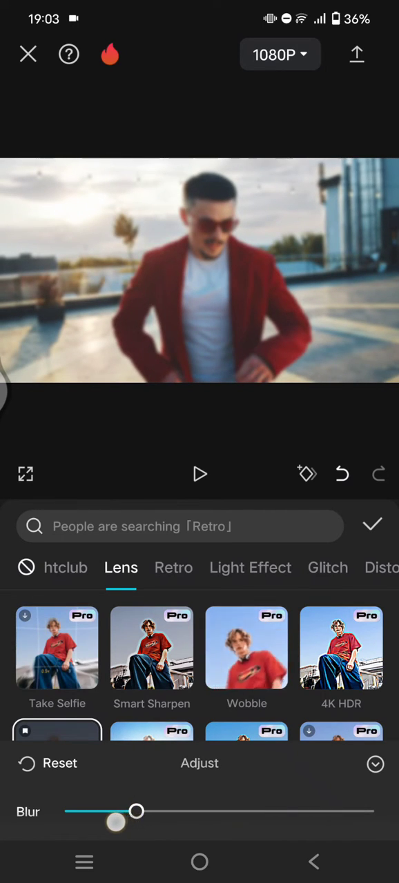
{"action": "left_click_drag", "start_coordinate": [138, 812], "coordinate": [116, 812]}
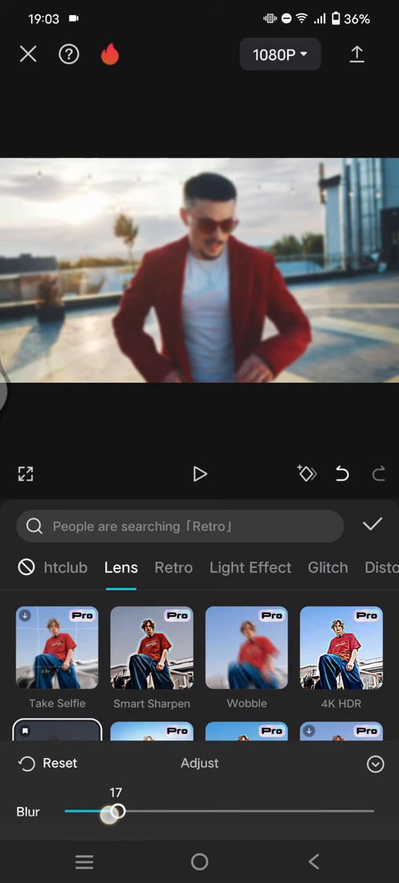
{"action": "left_click_drag", "start_coordinate": [116, 813], "coordinate": [120, 813]}
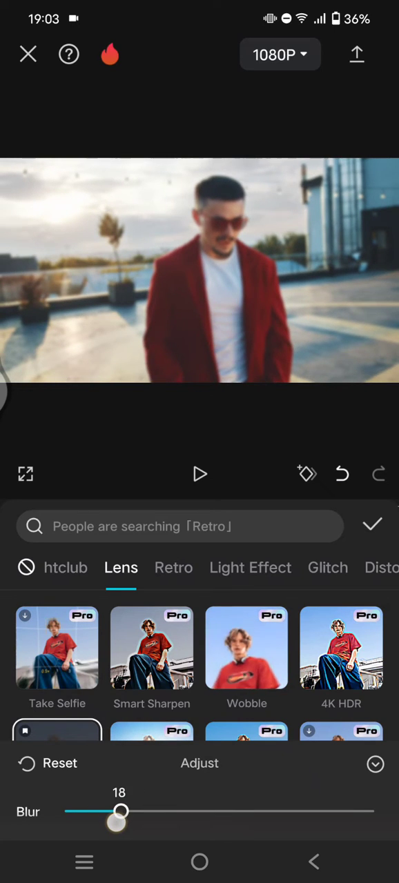
- Preview the lighter blur and confirm the Blur effect settings
{"action": "left_click", "coordinate": [199, 475]}
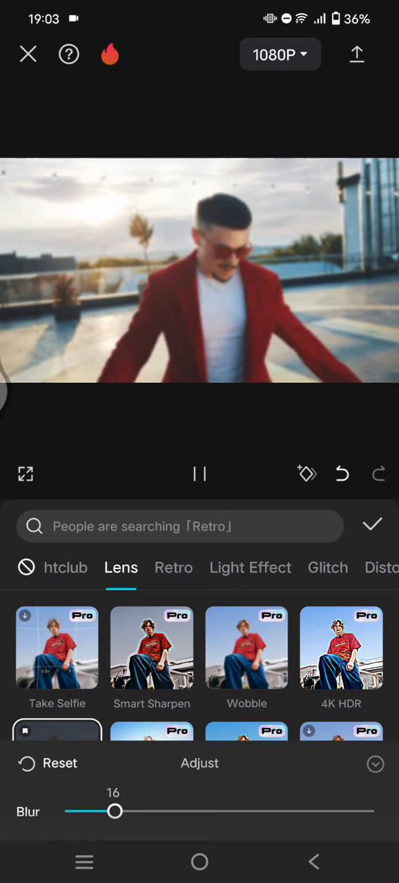
{"action": "left_click", "coordinate": [372, 524]}
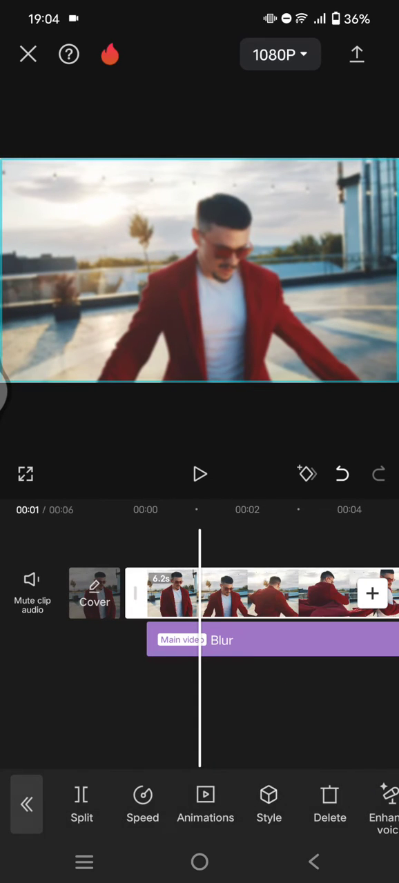
- Scroll the edit toolbar to duplicate the main clip as an overlay layer
{"action": "scroll", "scroll_direction": "left", "scroll_amount": 3}
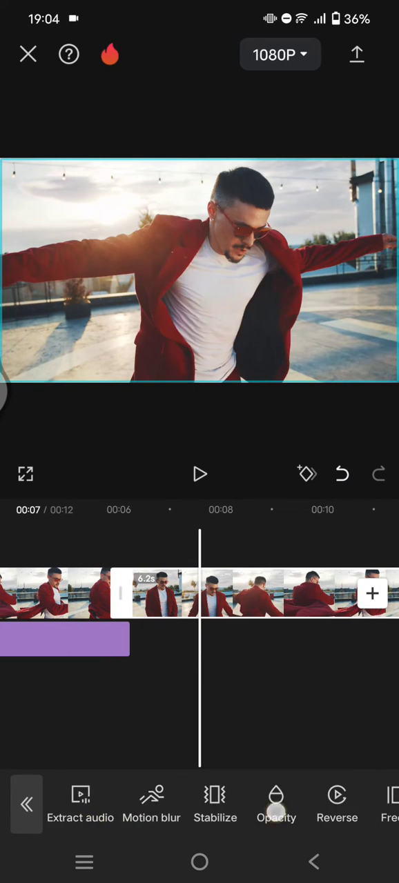
{"action": "scroll", "scroll_direction": "left", "scroll_amount": 3}
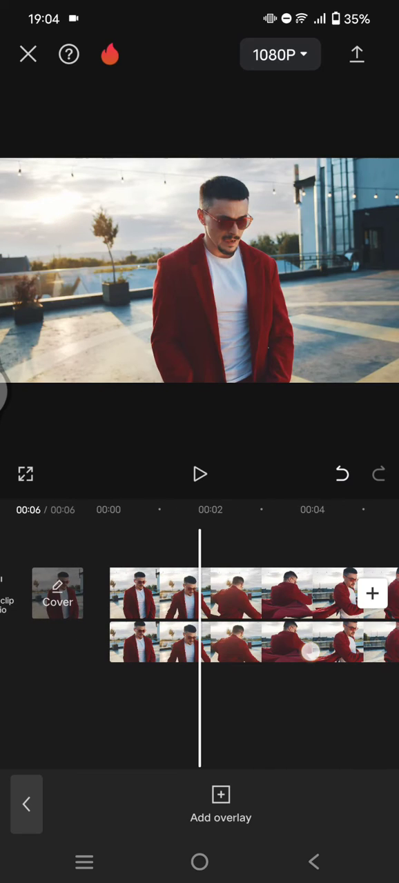
- Apply Auto background removal to the overlay copy, isolating the man
{"action": "left_click", "coordinate": [221, 641]}
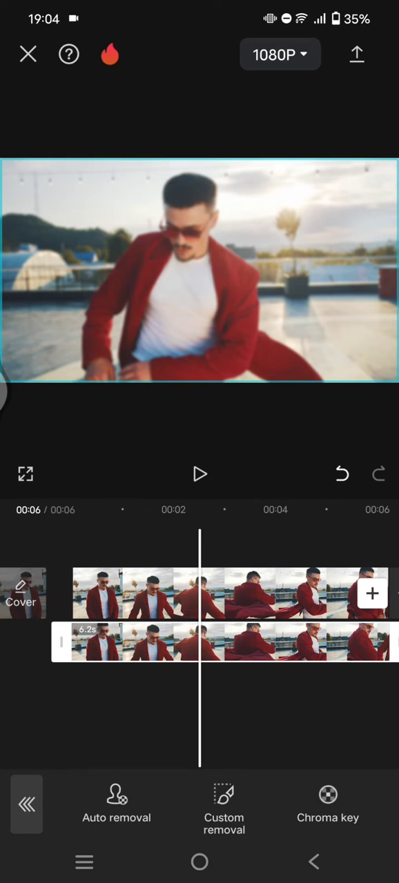
{"action": "left_click", "coordinate": [116, 804]}
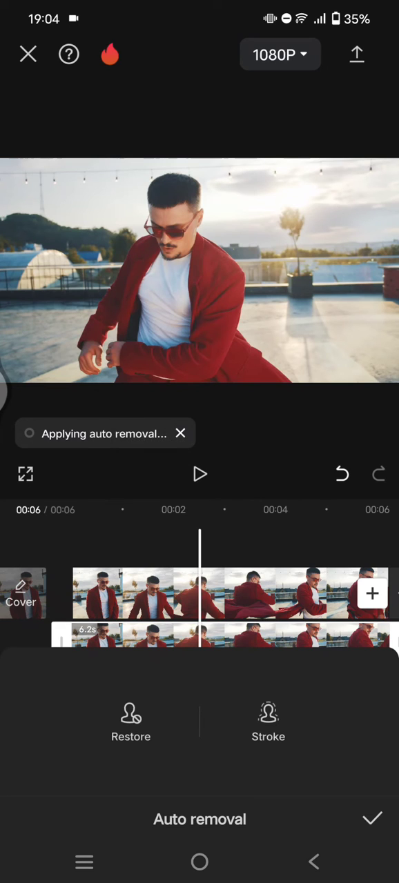
{"action": "left_click", "coordinate": [373, 818]}
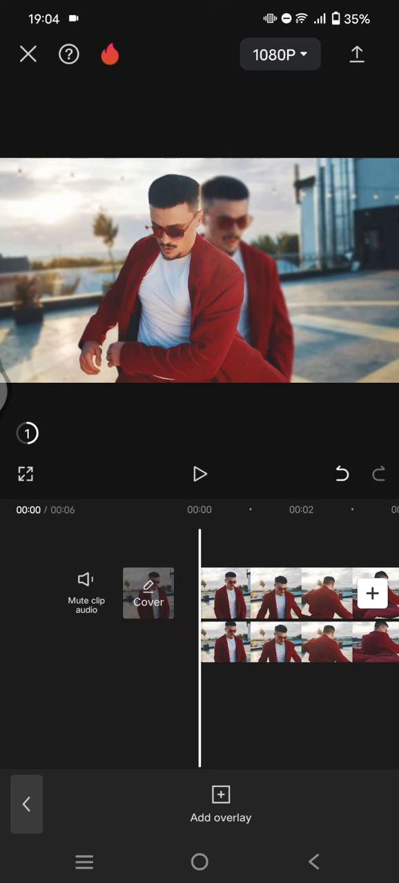
{"action": "left_click", "coordinate": [200, 475]}
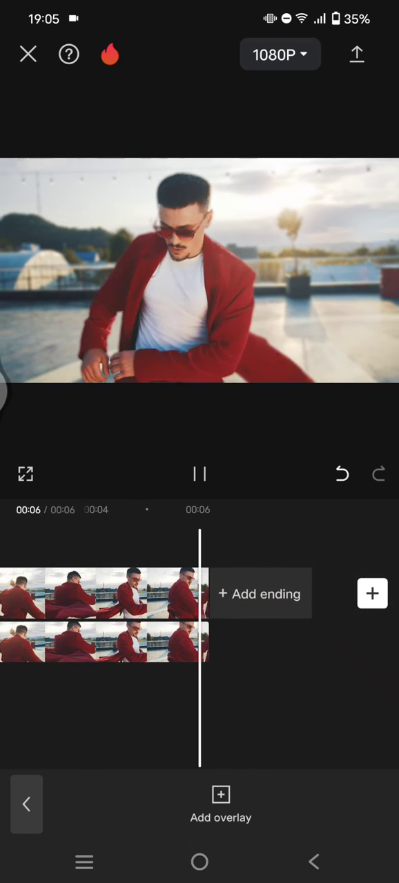
{"action": "left_click", "coordinate": [200, 474]}
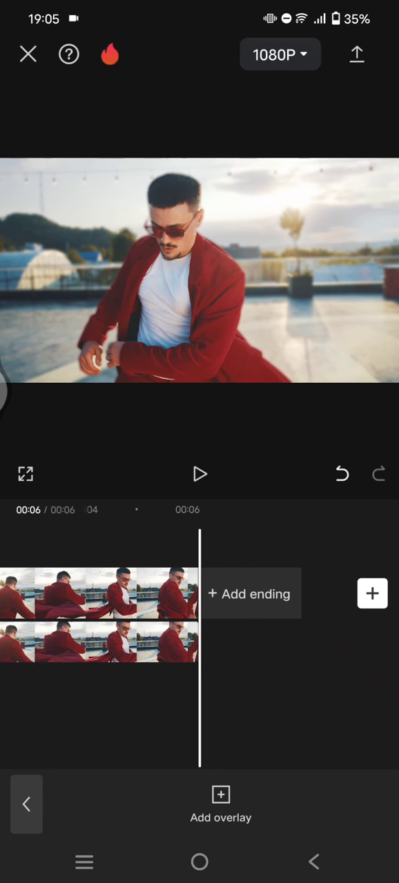
{"action": "left_click", "coordinate": [199, 474]}
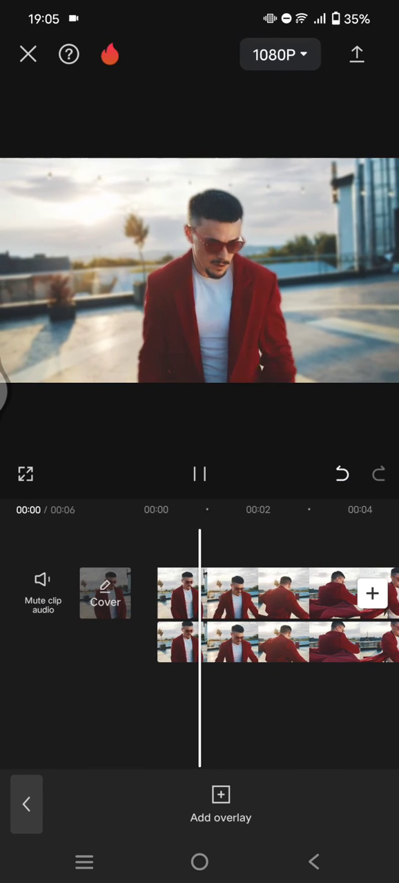